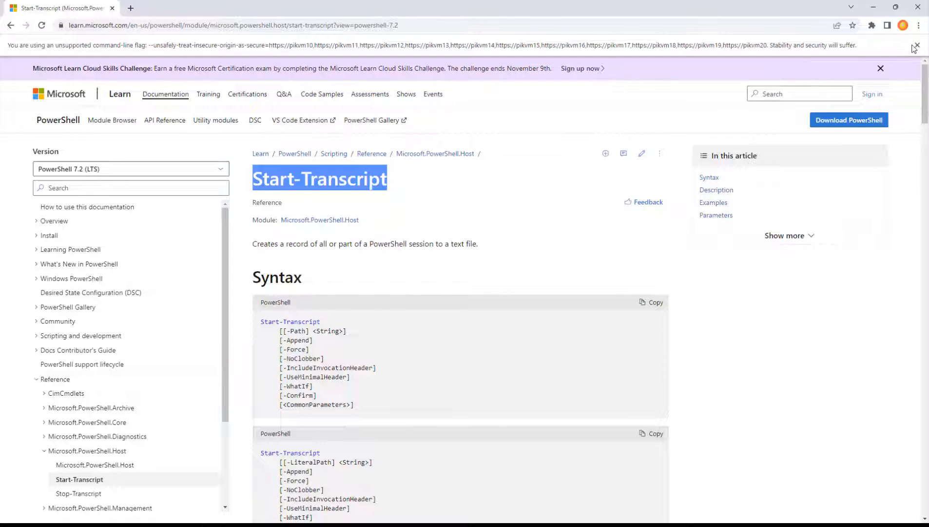
# Start a session transcript and run whoami and hostname in the console.
pyautogui.click(918, 46)
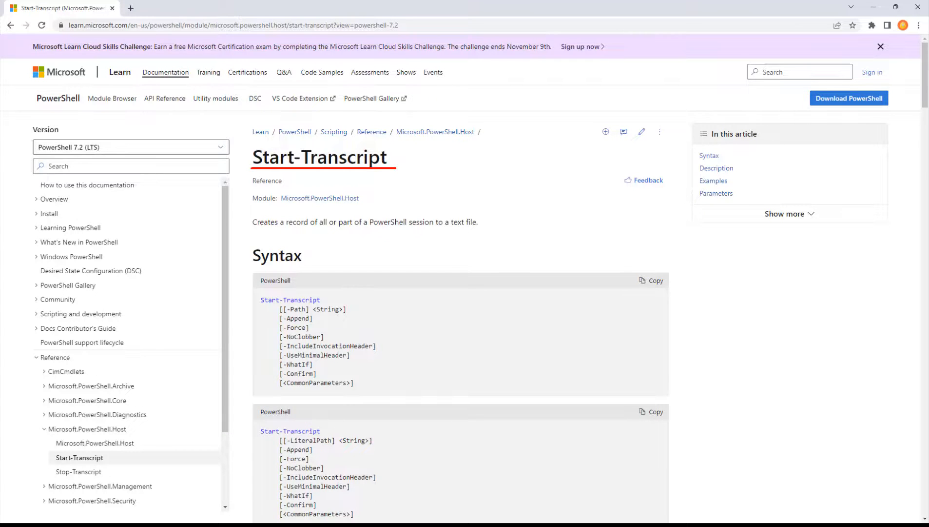
pyautogui.scroll(-3)
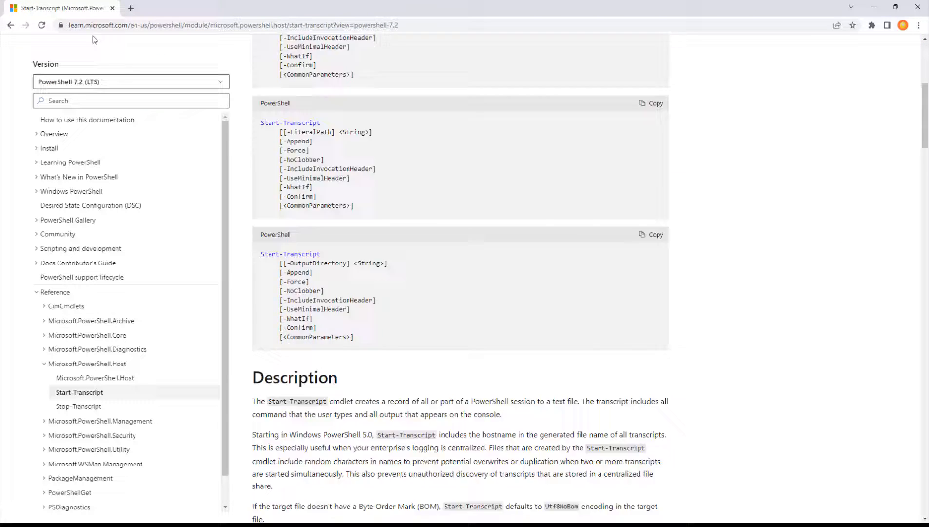
pyautogui.scroll(-3)
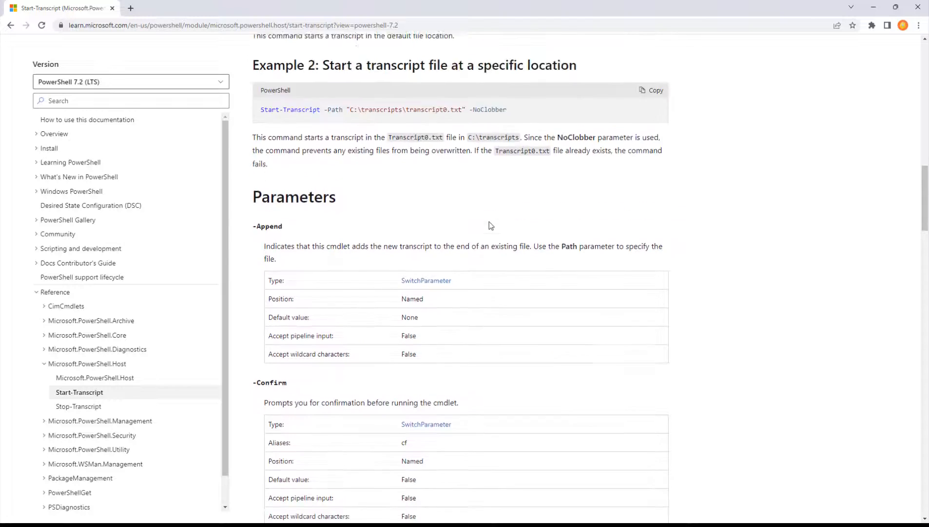
pyautogui.scroll(3)
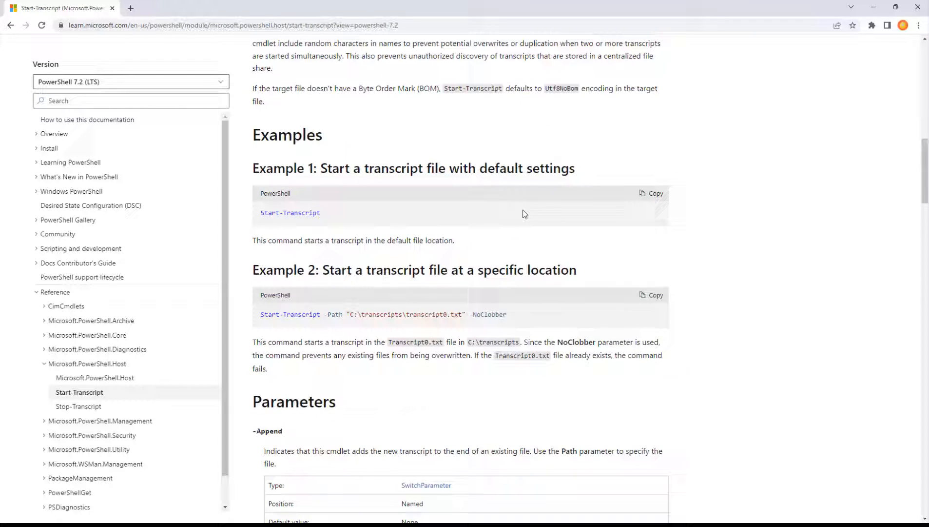
pyautogui.moveTo(358, 314); pyautogui.dragTo(506, 314)
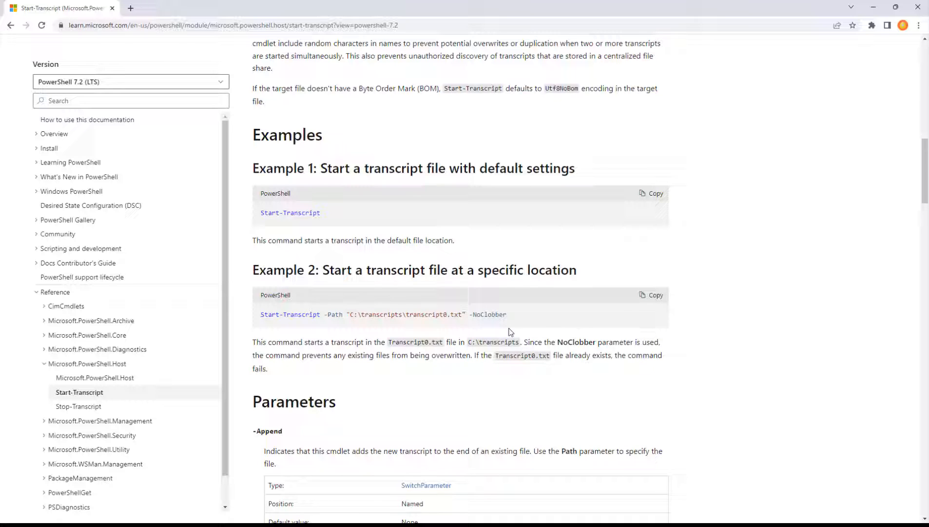
pyautogui.doubleClick(576, 343)
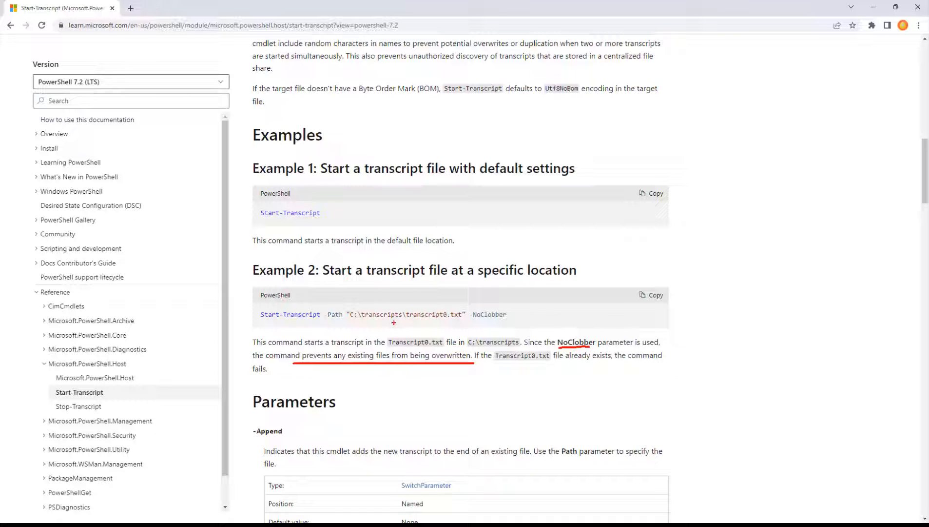
pyautogui.scroll(-3)
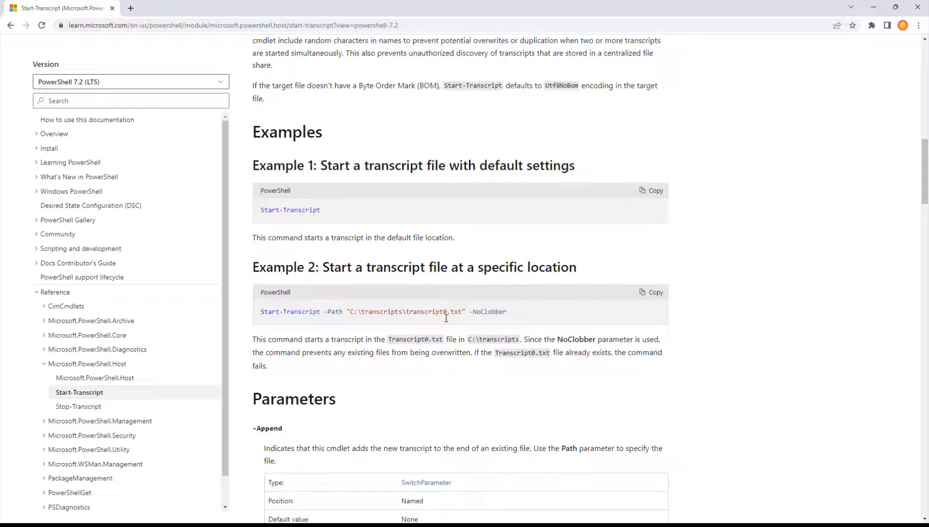
pyautogui.scroll(-3)
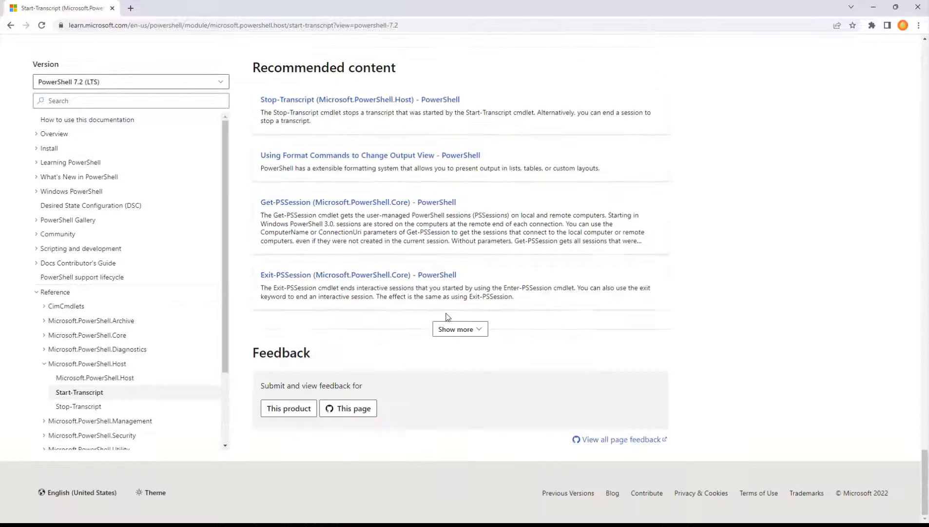
pyautogui.scroll(3)
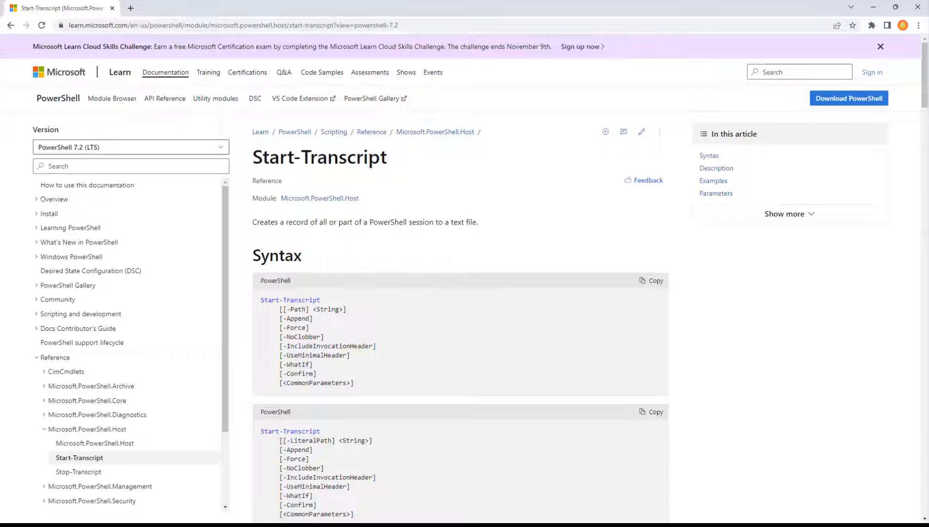
pyautogui.doubleClick(319, 157)
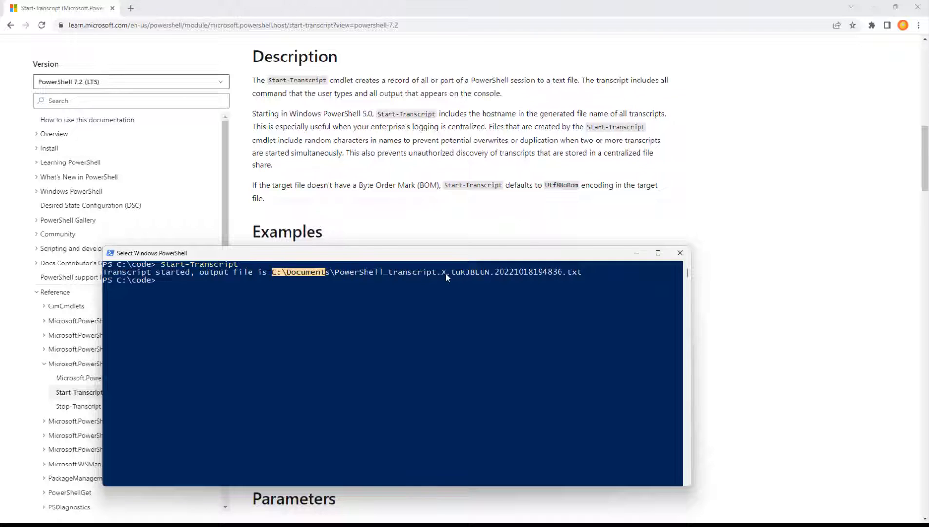
pyautogui.click(569, 319)
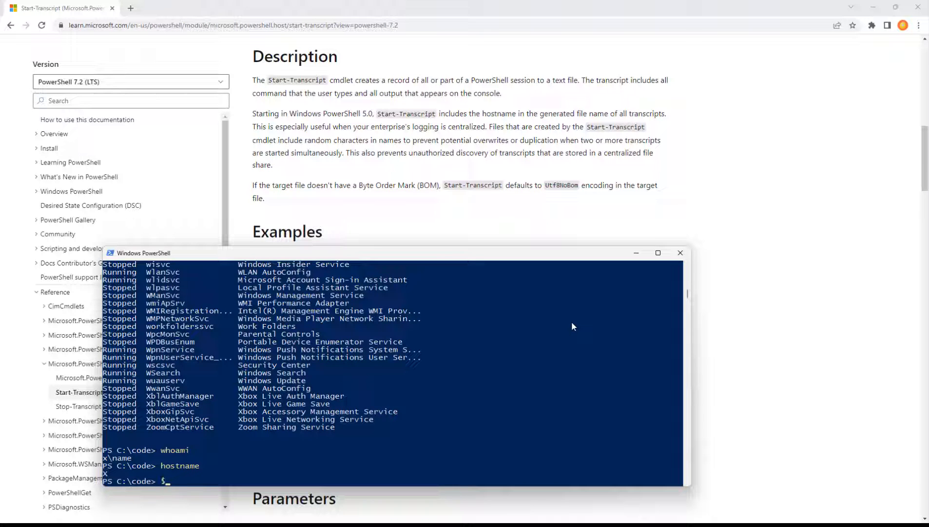
# Show $host details, set $x to 1, add 5, print $x, then stop the transcript.
pyautogui.write('$host')
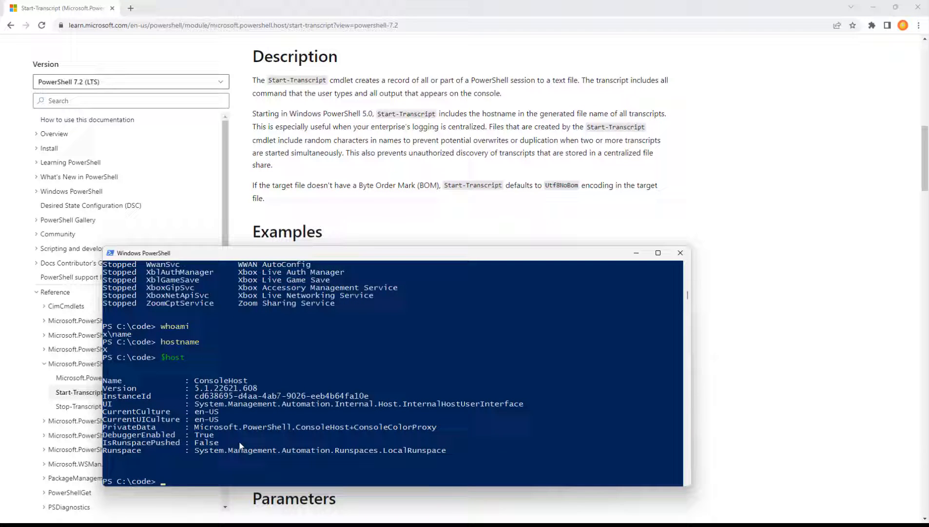
pyautogui.moveTo(290, 349)
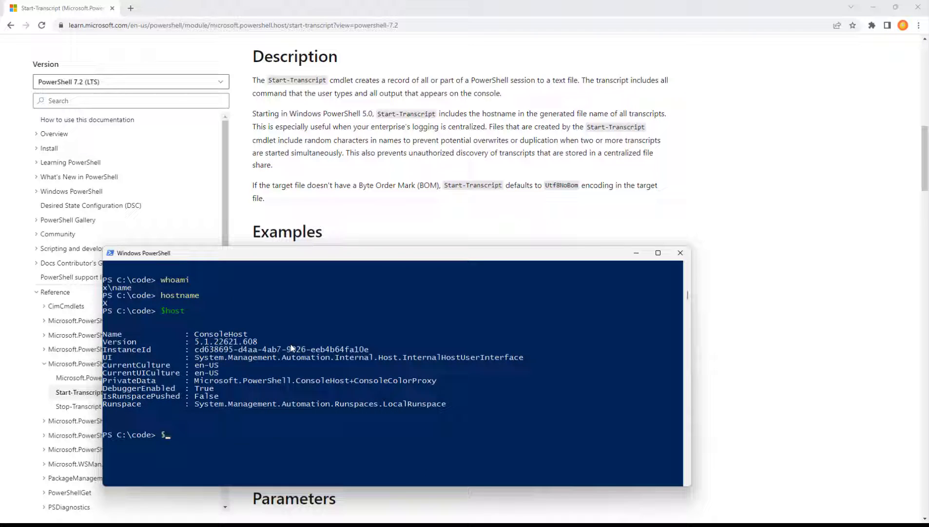
pyautogui.write('$x=1')
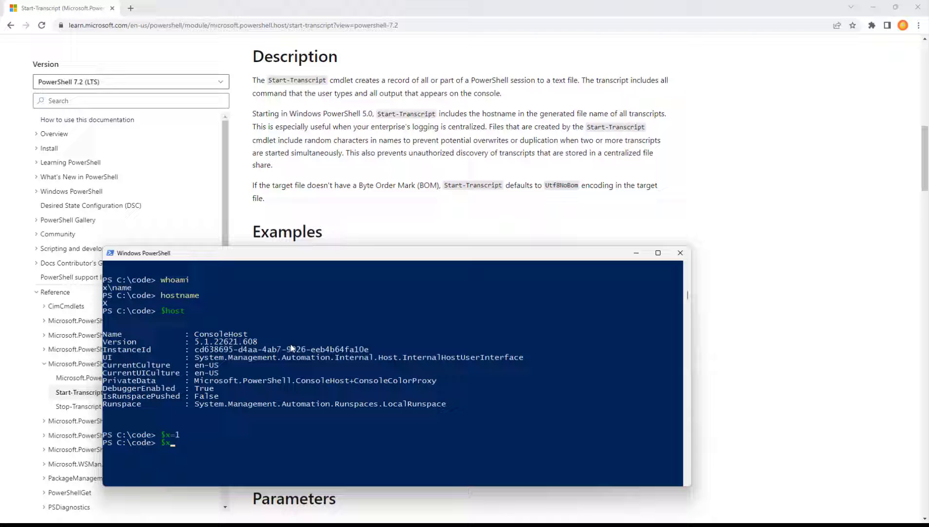
pyautogui.write('$x+=5')
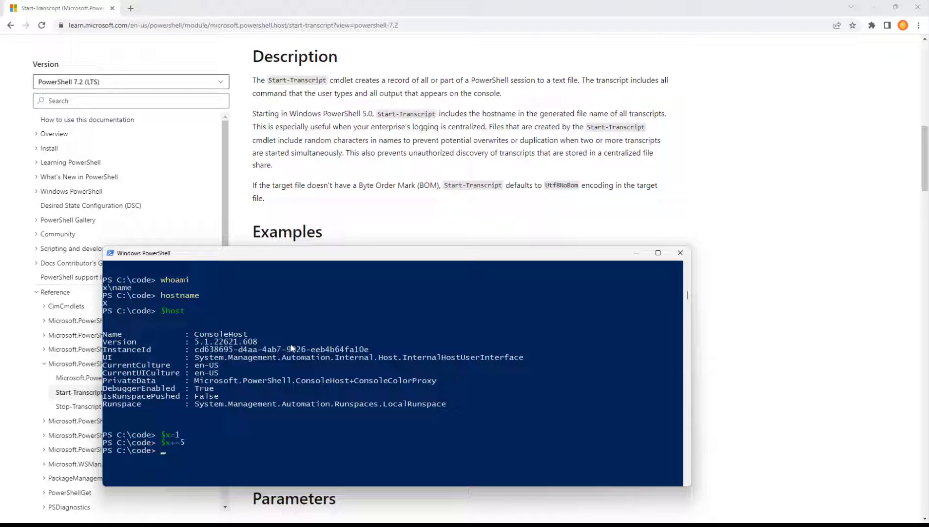
pyautogui.write('$x')
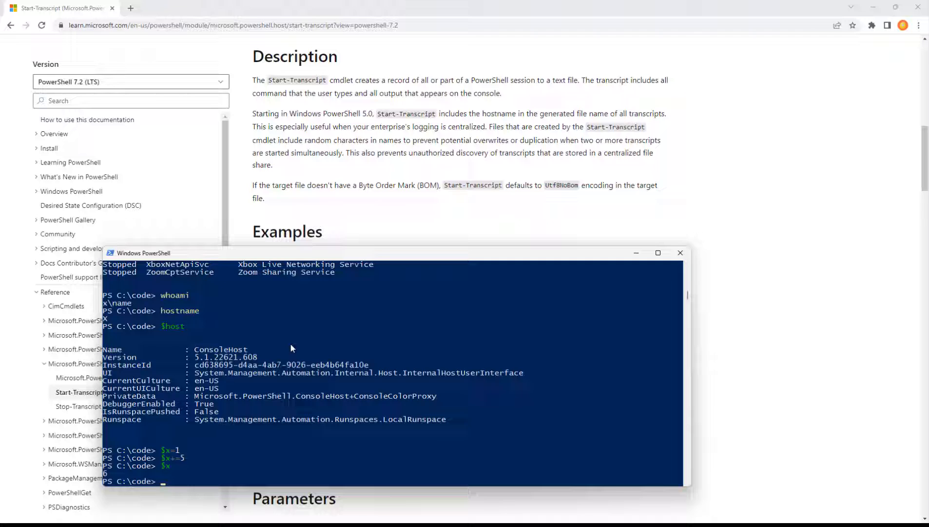
pyautogui.write('stop-tranc')
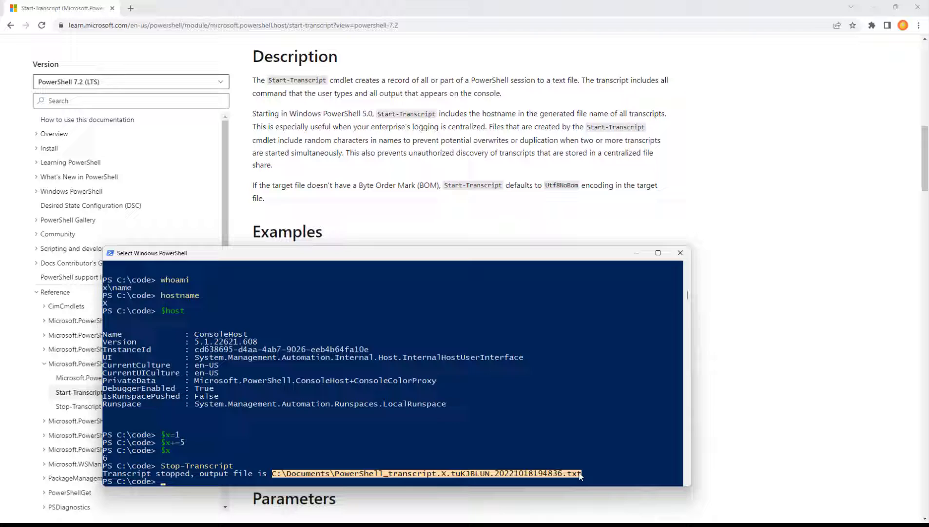
pyautogui.moveTo(548, 408)
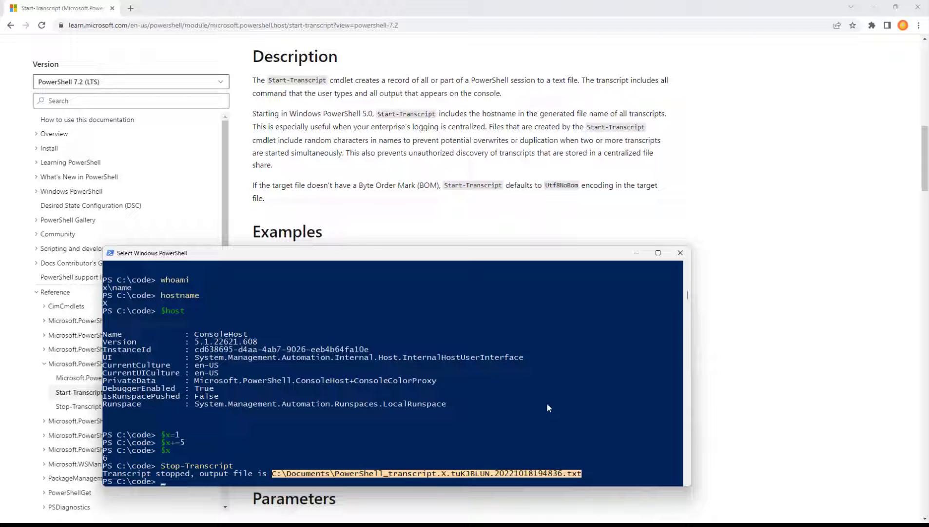
pyautogui.moveTo(209, 469)
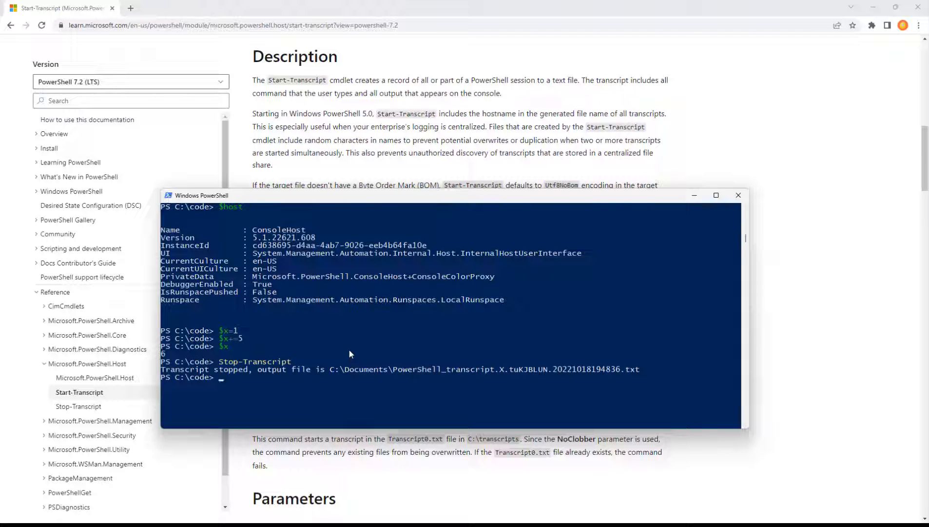
pyautogui.moveTo(391, 215)
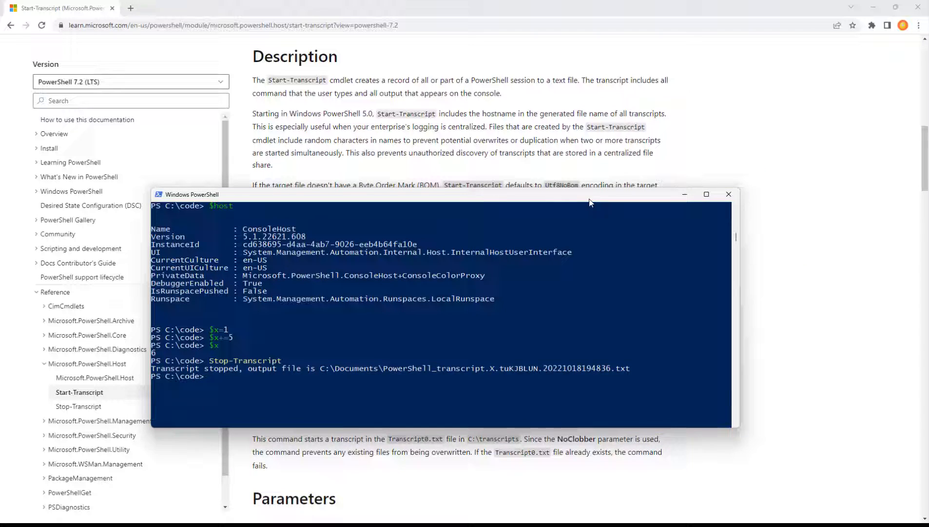
# Select and copy the saved transcript file path reported by Stop-Transcript.
pyautogui.moveTo(589, 194); pyautogui.dragTo(589, 189)
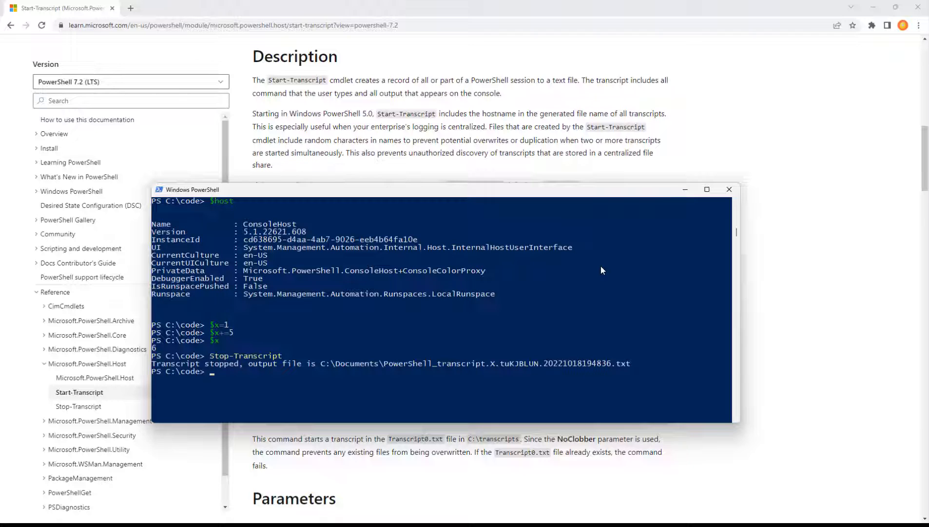
pyautogui.moveTo(368, 377)
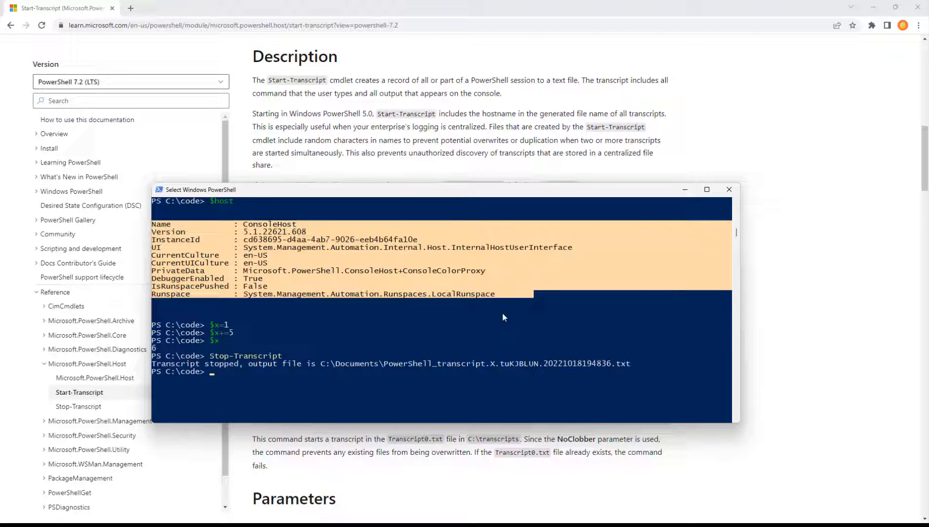
pyautogui.moveTo(320, 363); pyautogui.dragTo(635, 364)
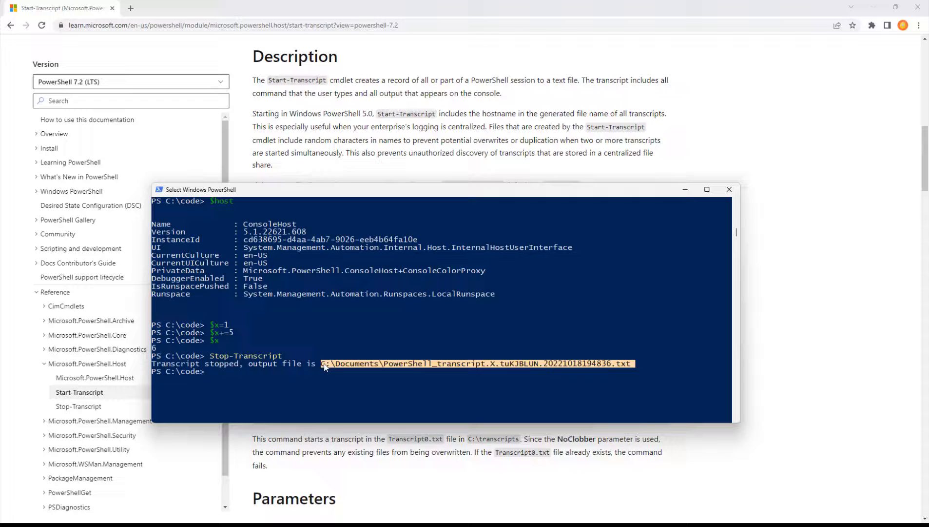
pyautogui.click(347, 363)
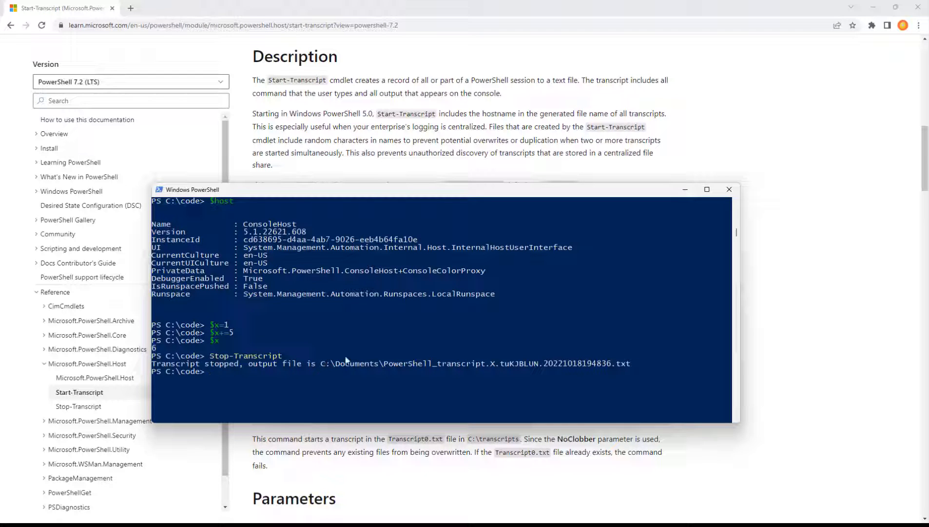
pyautogui.moveTo(350, 356)
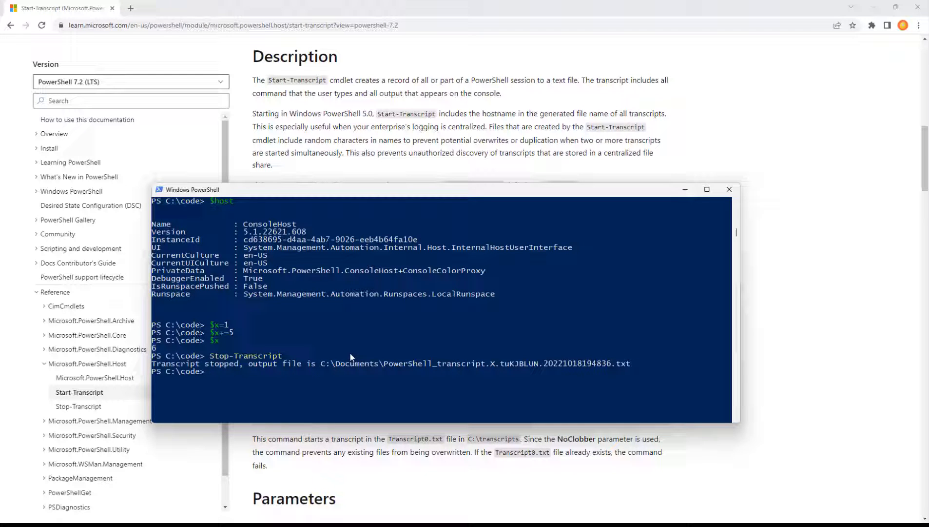
pyautogui.moveTo(152, 363); pyautogui.dragTo(554, 356)
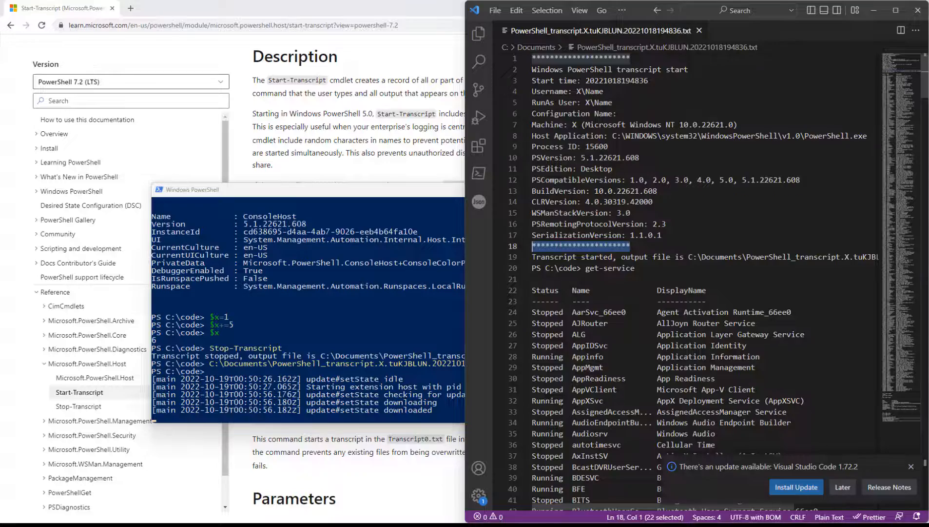
# Read PowerShell_transcript.X.tuKJBLUN.20221018194836.txt from its header down to the closing entry.
pyautogui.scroll(-3)
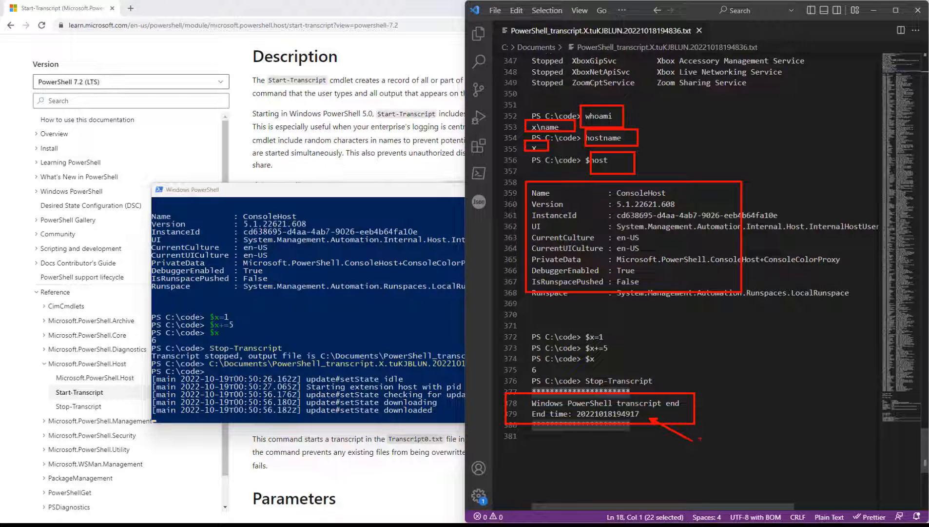
pyautogui.write('Durat')
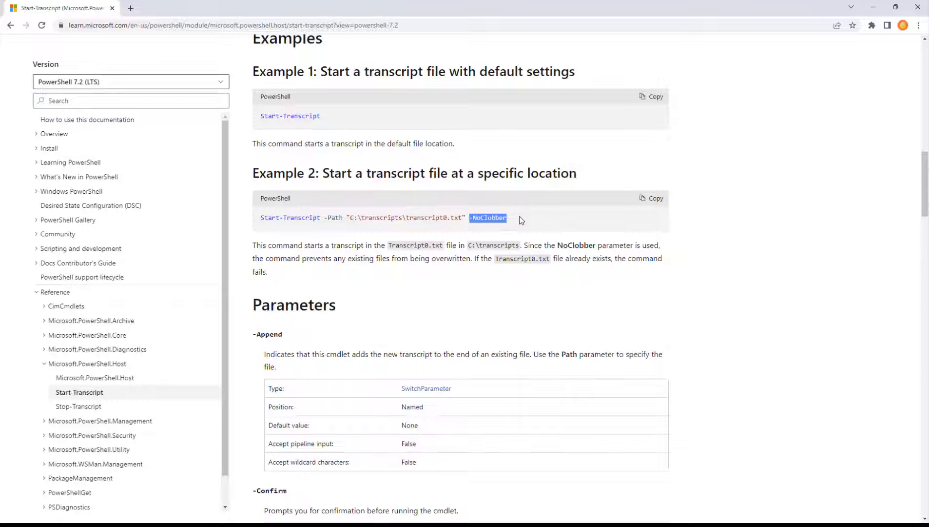
# Scroll the Start-Transcript page to the Examples and the -Append parameter.
pyautogui.scroll(-3)
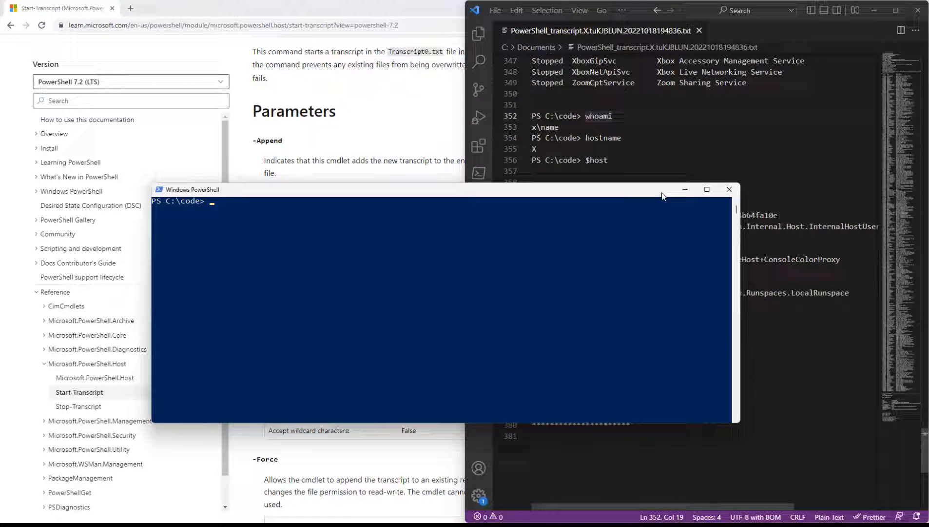
# Record a first transcript to c:\code\demo.log with -Append, echoing "Hello World 1".
pyautogui.write('start-transcript c:\\code\\d')
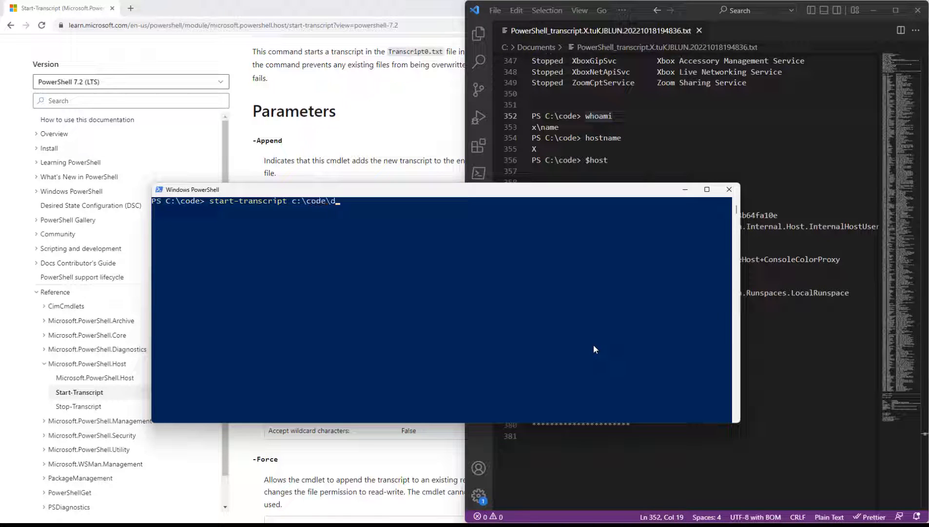
pyautogui.write('emo.log -Append')
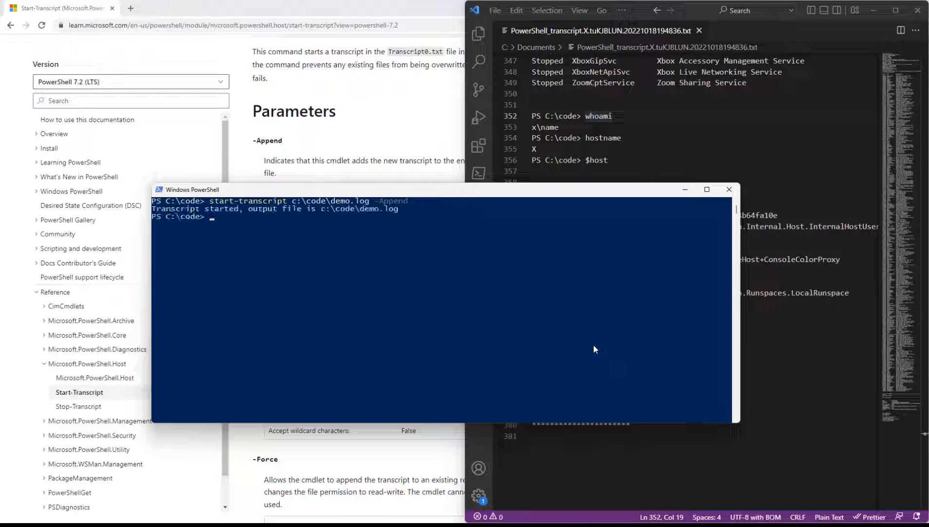
pyautogui.write('"Hello World 1')
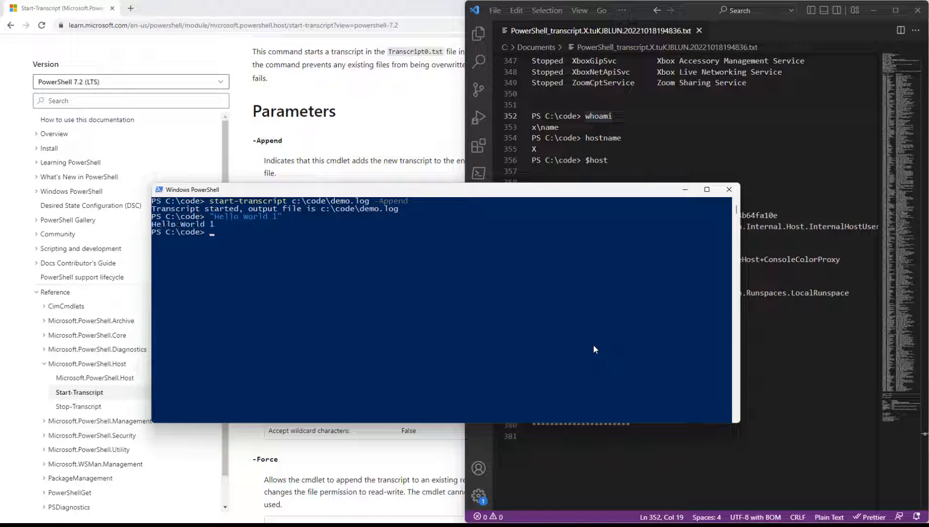
pyautogui.write('stop-tra')
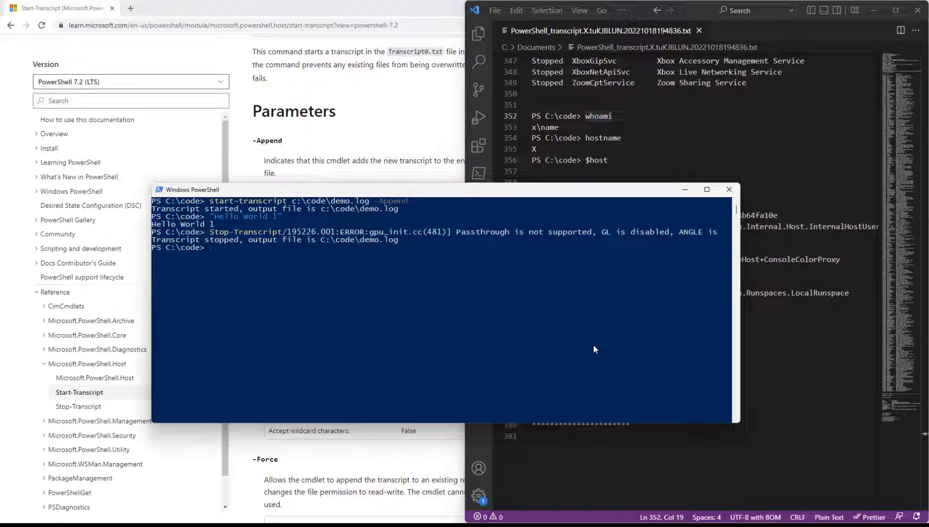
# Append a second demo.log transcript session echoing "Hello World 2", then stop it.
pyautogui.write('start-transcript c:\\code\\demo.log -Append')
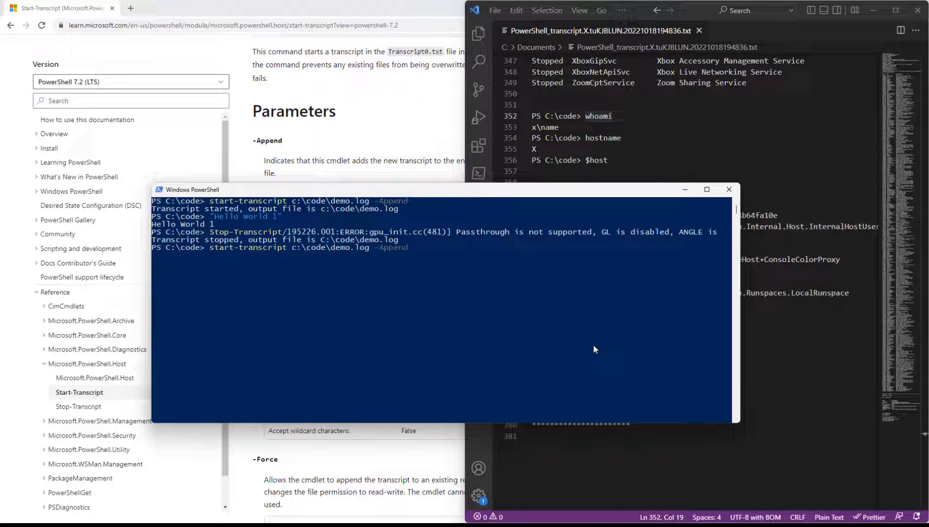
pyautogui.write('Stop-Transcript')
pyautogui.write('"Hello World 2')
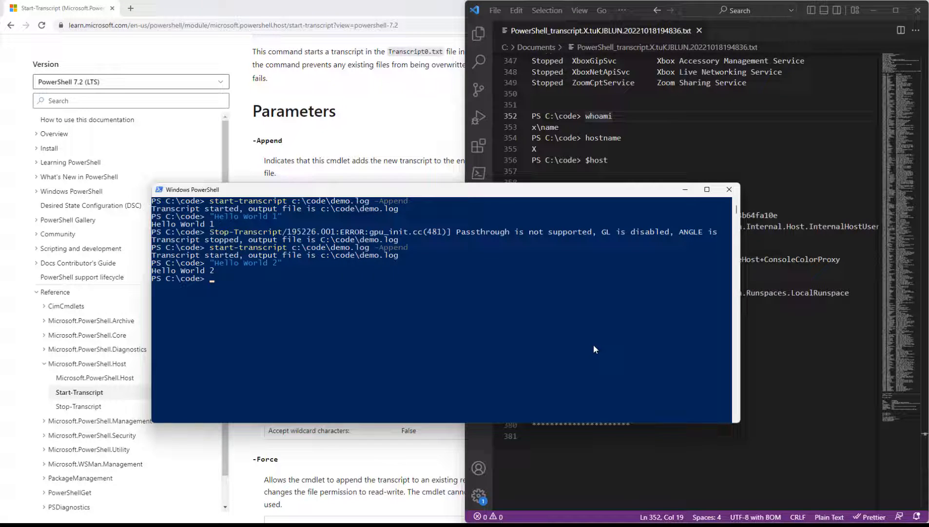
pyautogui.write('Stop-Transcript')
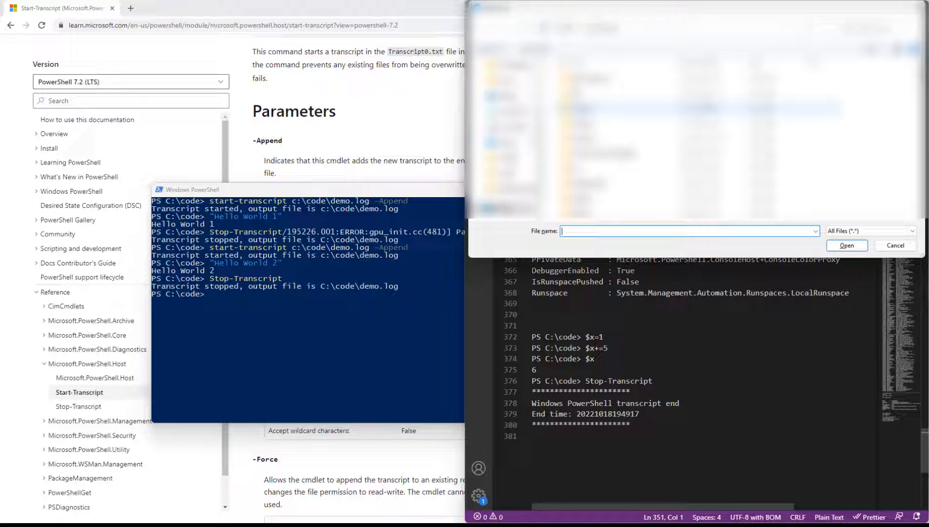
# Open C:\code\demo.log and scroll through both appended sessions.
pyautogui.click(847, 244)
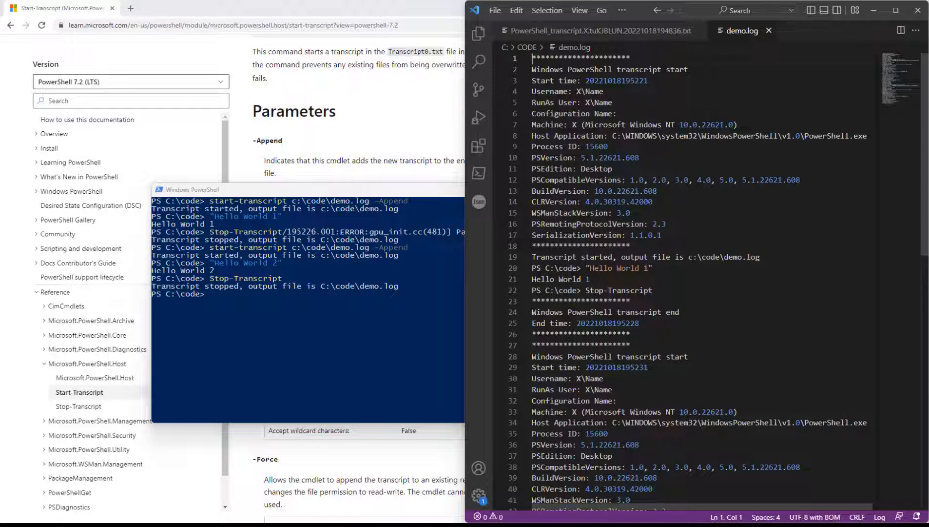
pyautogui.scroll(-3)
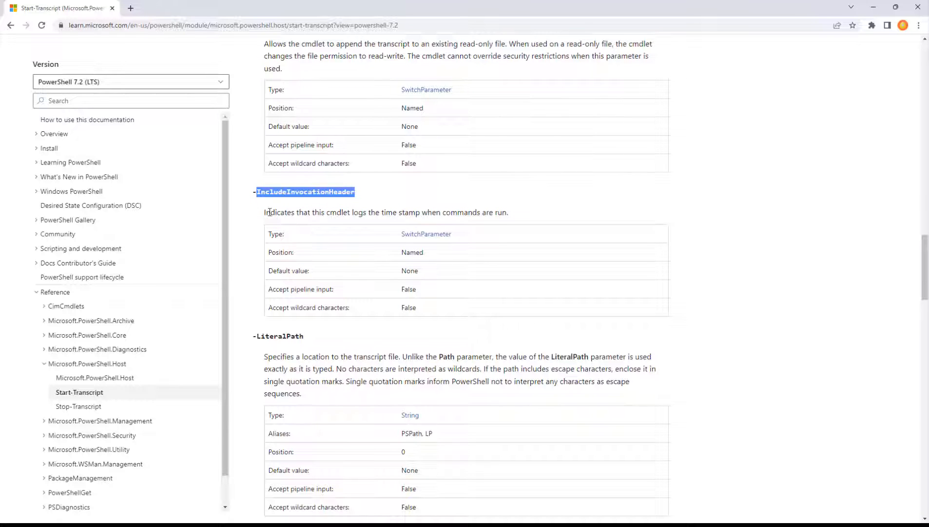
pyautogui.moveTo(477, 206)
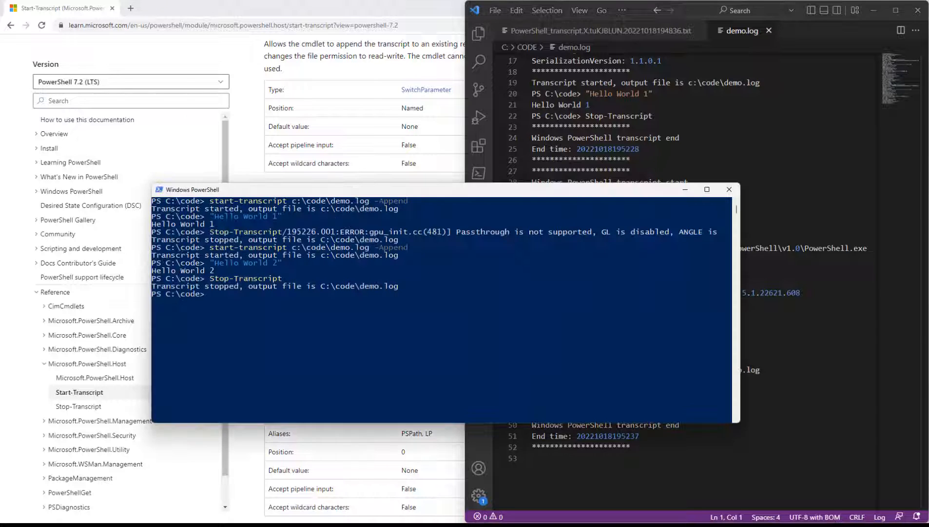
# Run Start-Transcript -IncludeInvocationHeader -Path c:\code\demo.log -Append, then stop it.
pyautogui.write('st')
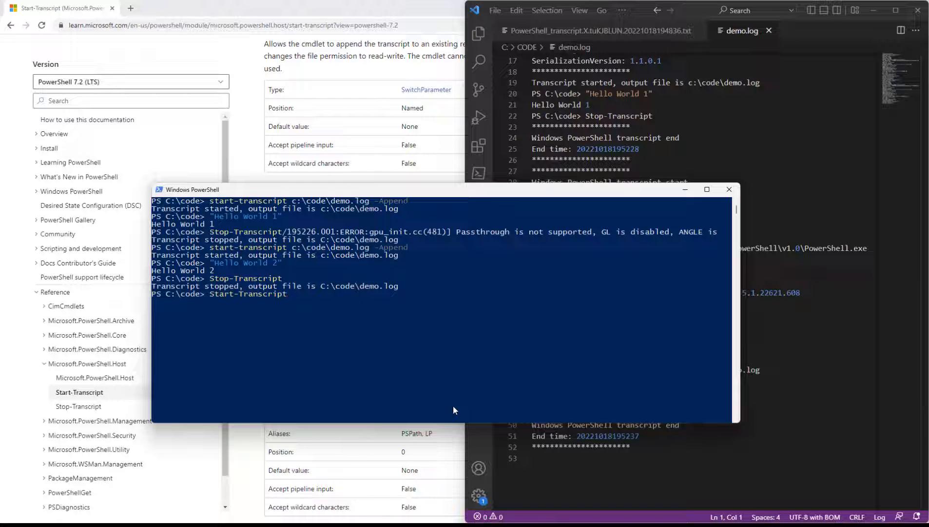
pyautogui.write('-')
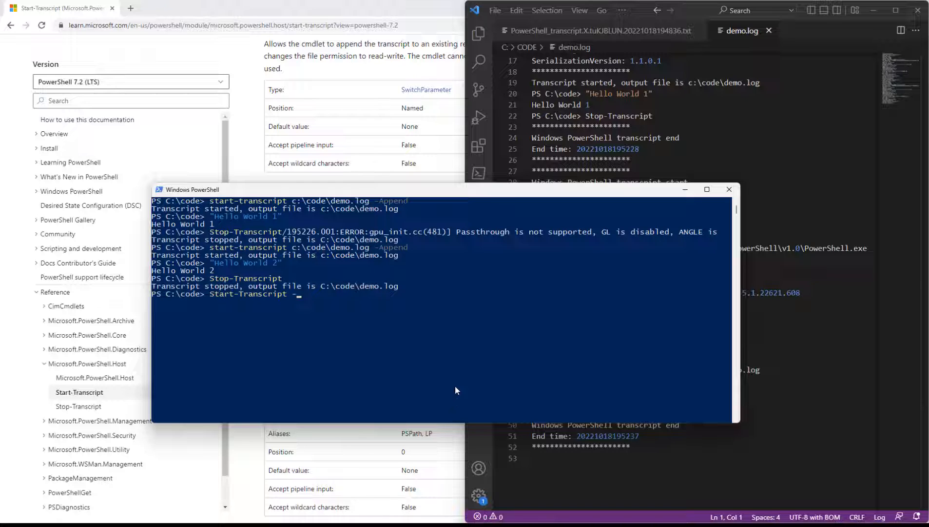
pyautogui.write('-IncludeInvocationHeader -Path c:\\code\\demo.log -Append')
pyautogui.write('Stop-Transcript')
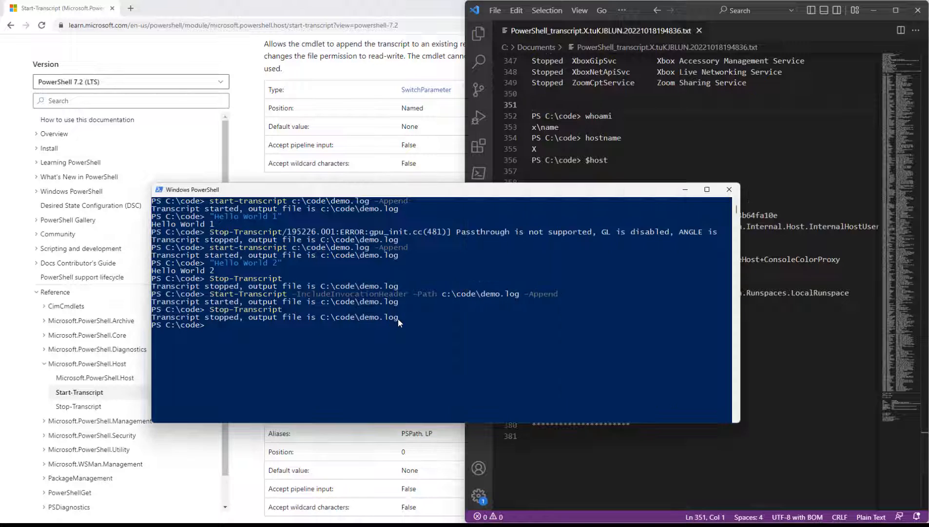
# Show demo.log's newest session and highlight its 'Command start time' line.
pyautogui.doubleClick(357, 317)
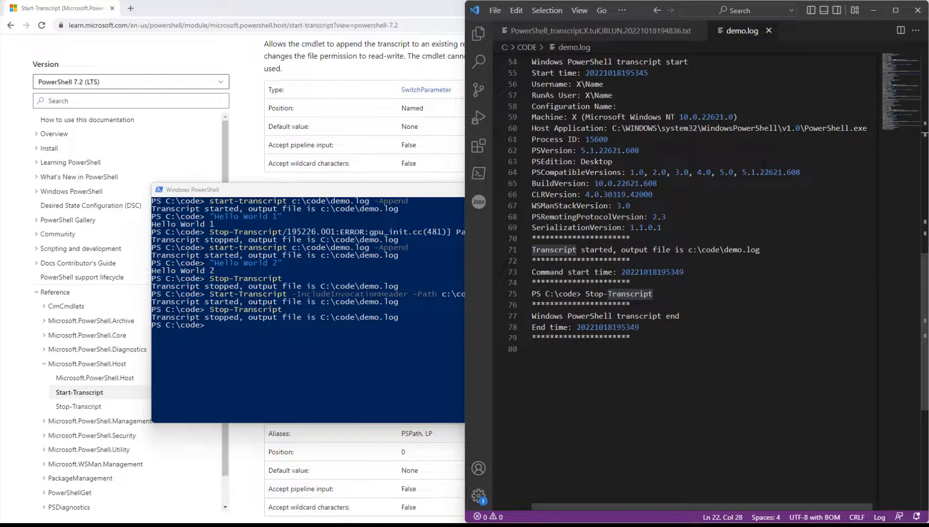
pyautogui.moveTo(533, 305); pyautogui.dragTo(646, 343)
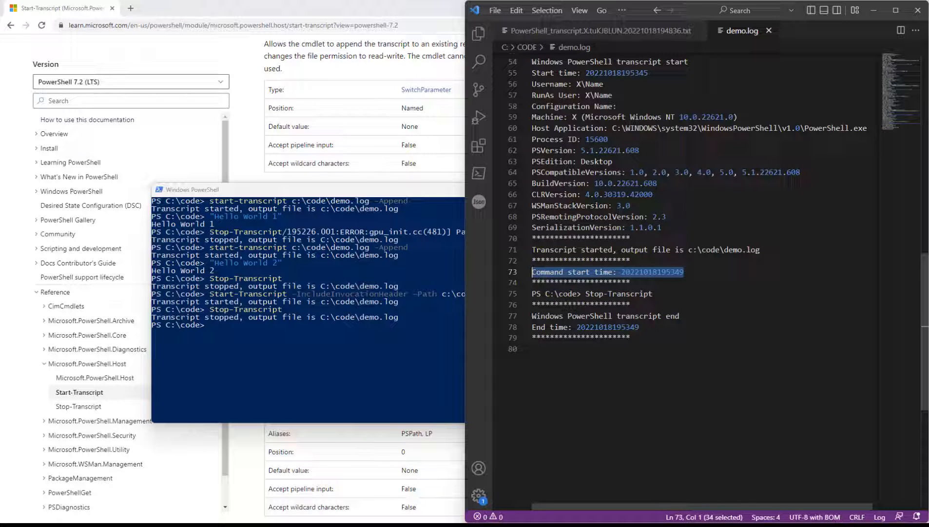
pyautogui.scroll(-3)
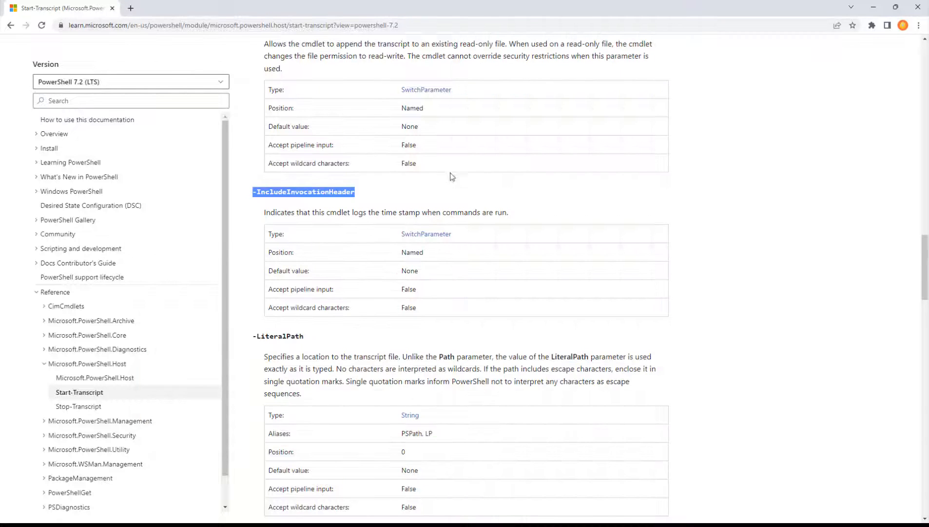
# Scroll the docs past LiteralPath and NoClobber down to -OutputDirectory.
pyautogui.scroll(-3)
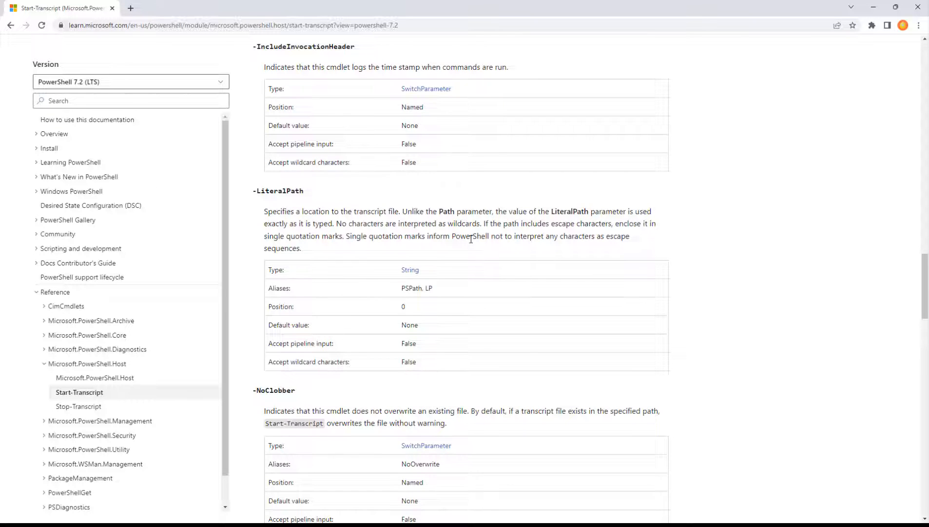
pyautogui.scroll(-3)
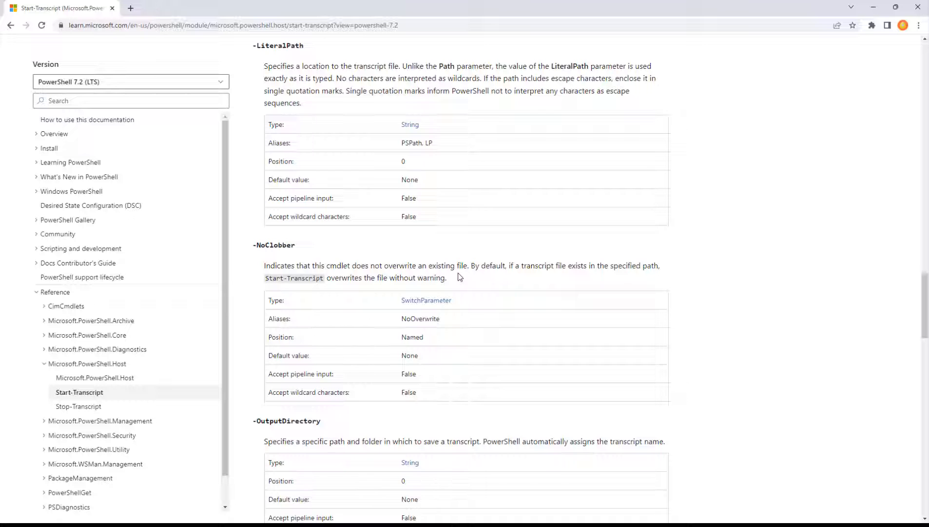
pyautogui.scroll(-3)
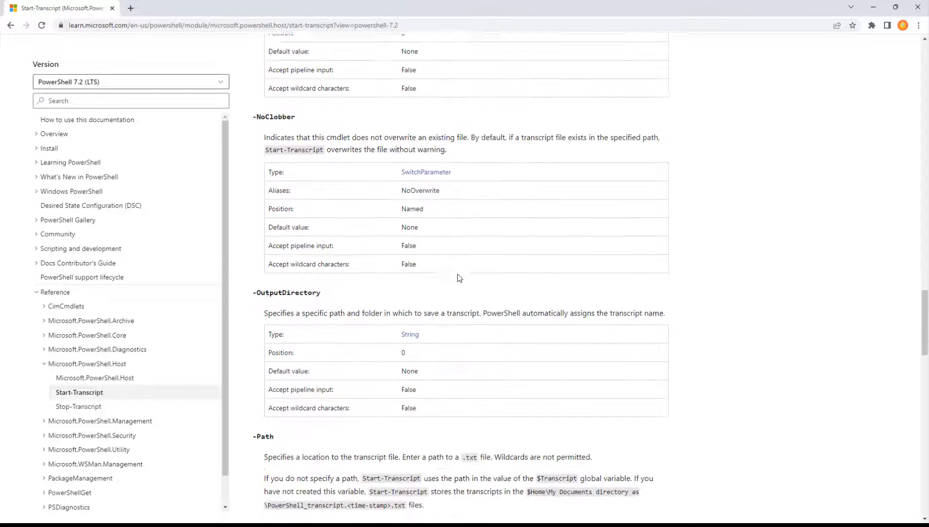
pyautogui.scroll(-3)
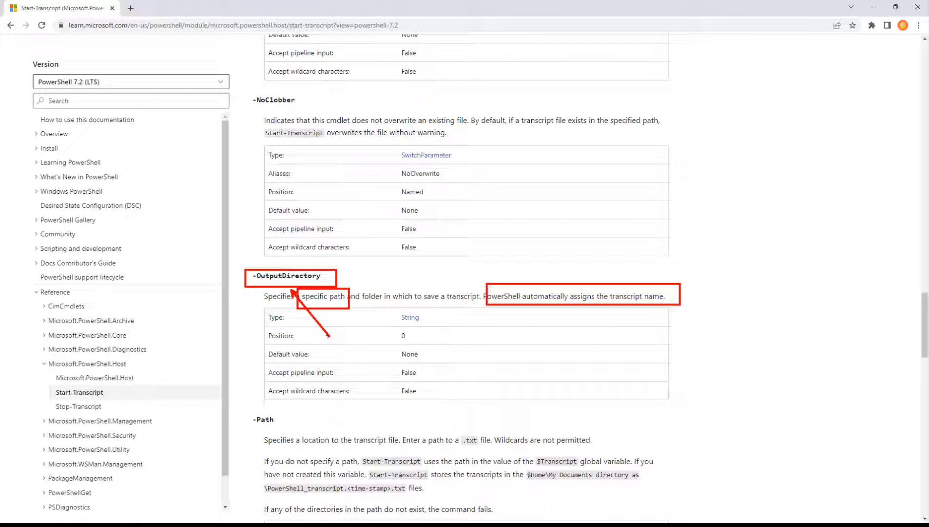
pyautogui.scroll(-3)
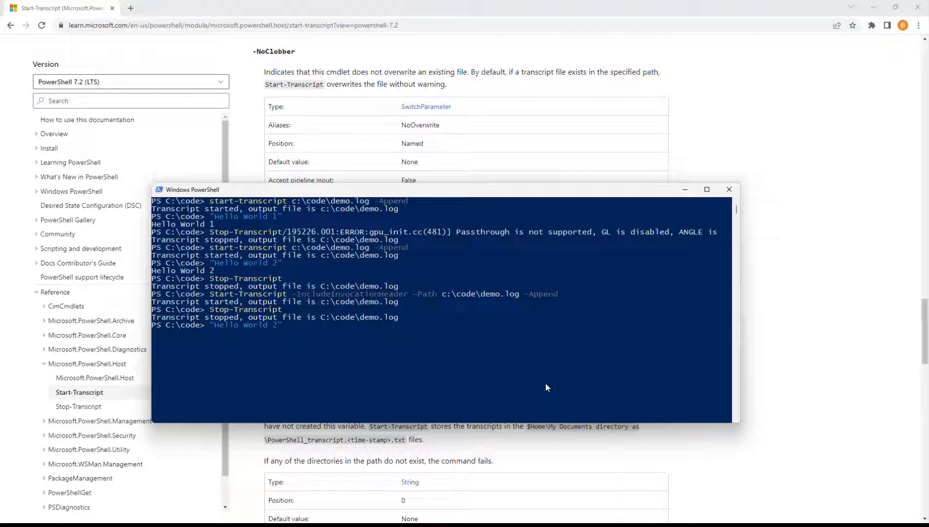
# Recall Start-Transcript -IncludeInvocationHeader -Path c:\code\demo.log in the console.
pyautogui.write('Start-Transcript -IncludeInvocationHeader -Path c:\\code\\demo.log')
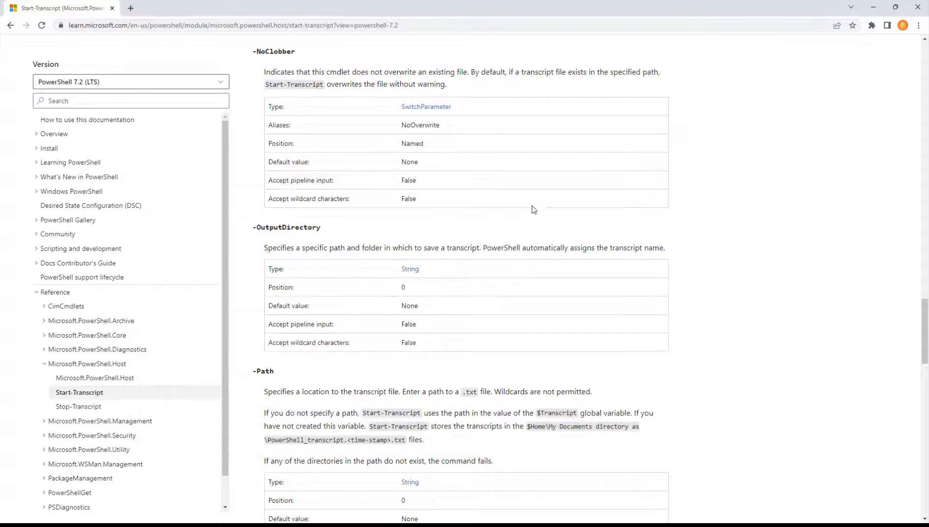
# Scroll through Start-Transcript's -UseMinimalHeader, Inputs, Outputs, Notes and Related Links toward Stop-Transcript.
pyautogui.scroll(-3)
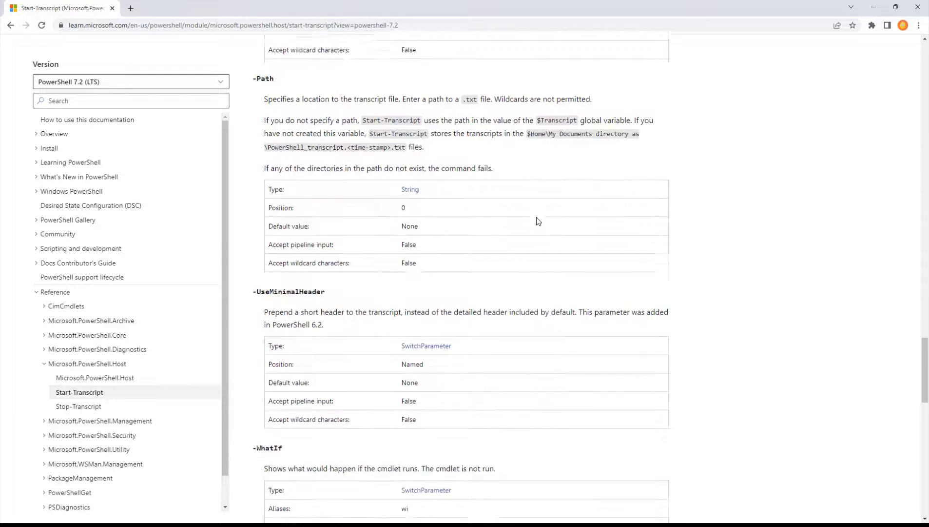
pyautogui.scroll(-3)
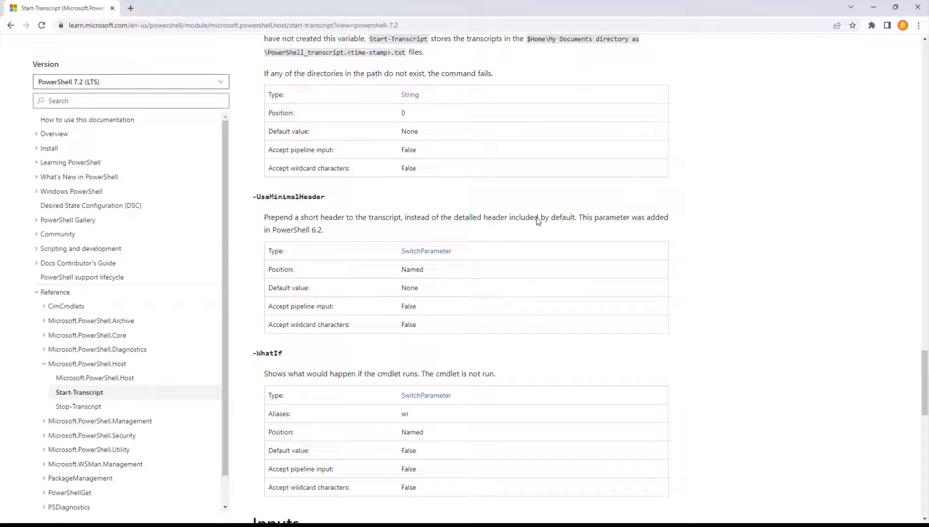
pyautogui.moveTo(299, 198)
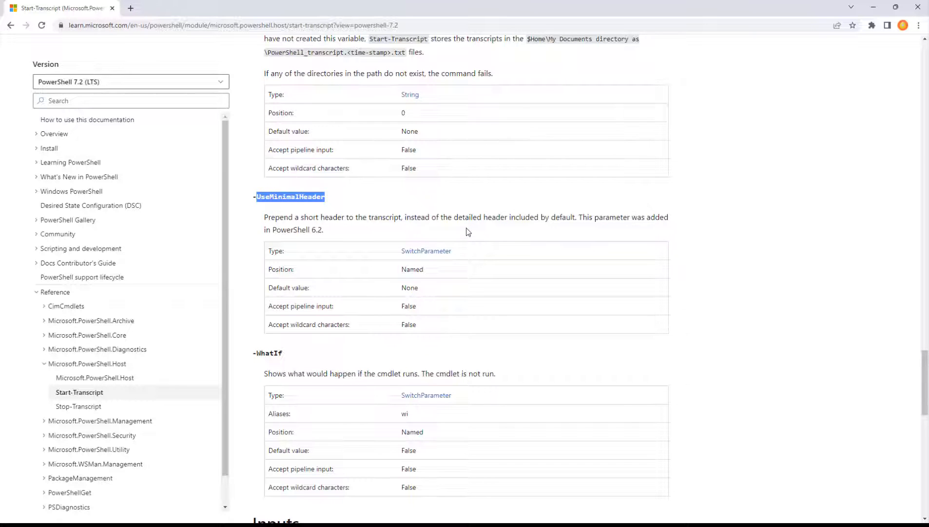
pyautogui.scroll(-3)
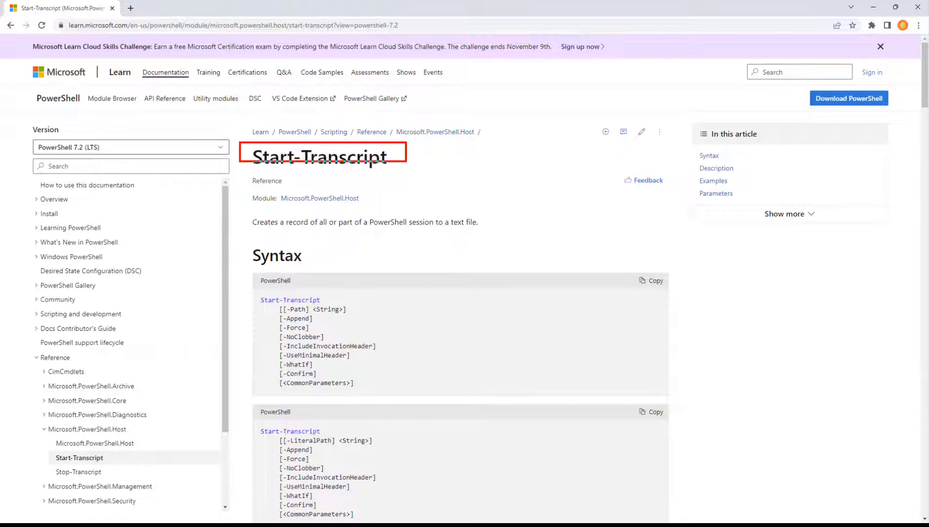
pyautogui.scroll(-3)
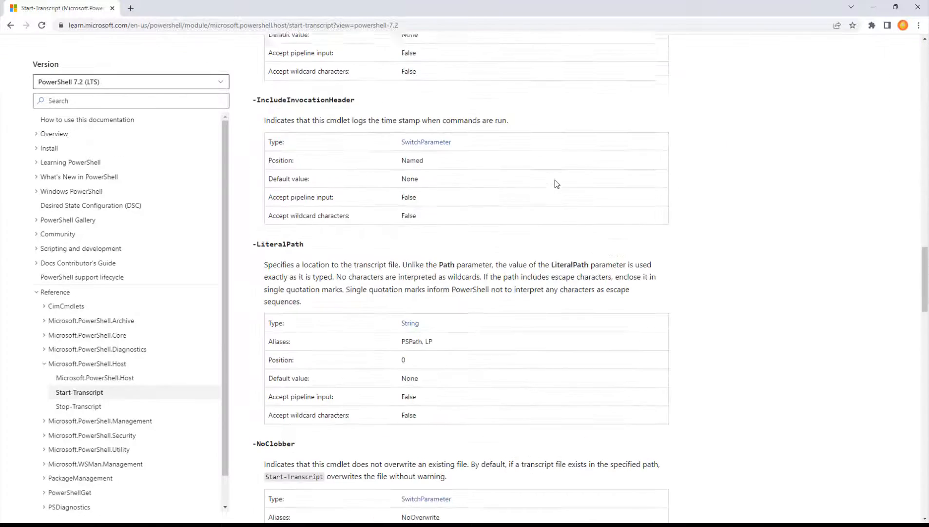
pyautogui.scroll(-3)
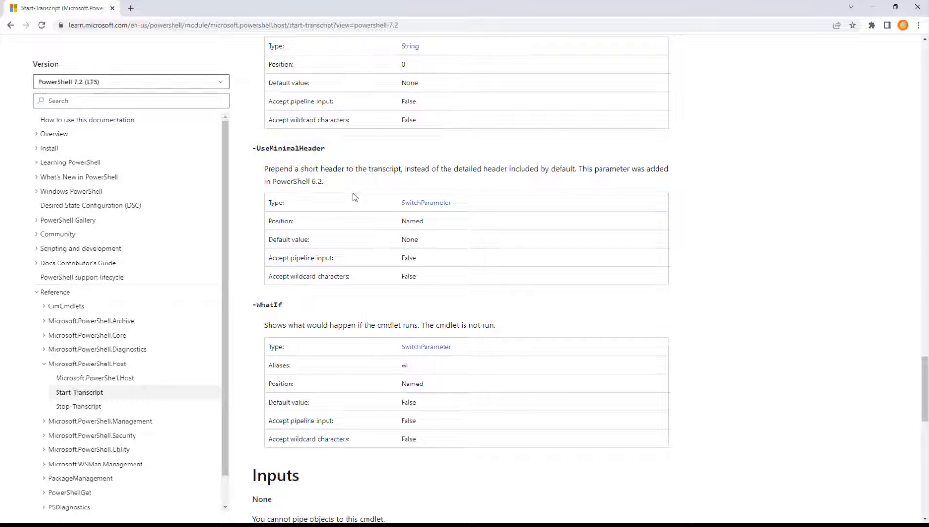
pyautogui.scroll(-3)
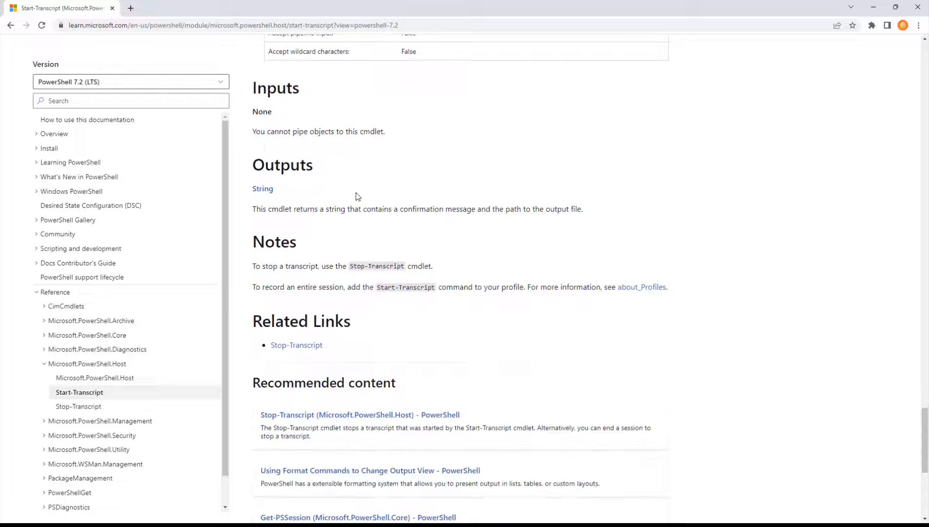
pyautogui.scroll(-3)
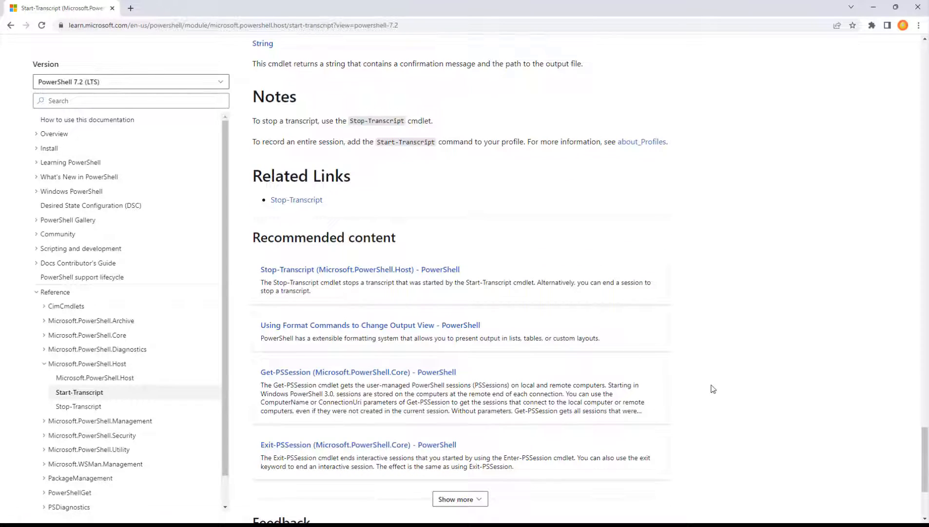
pyautogui.scroll(-3)
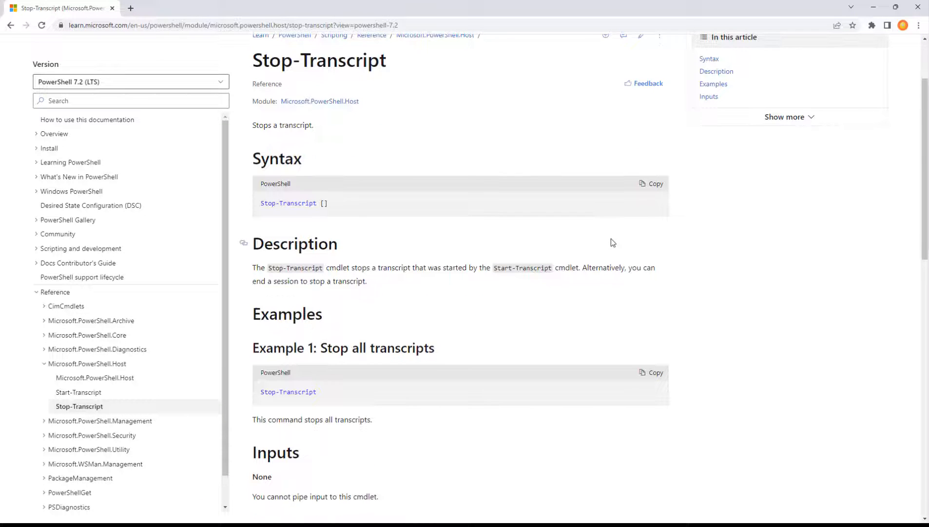
# Read the Stop-Transcript page, then return to Start-Transcript's -OutputDirectory parameter.
pyautogui.scroll(-3)
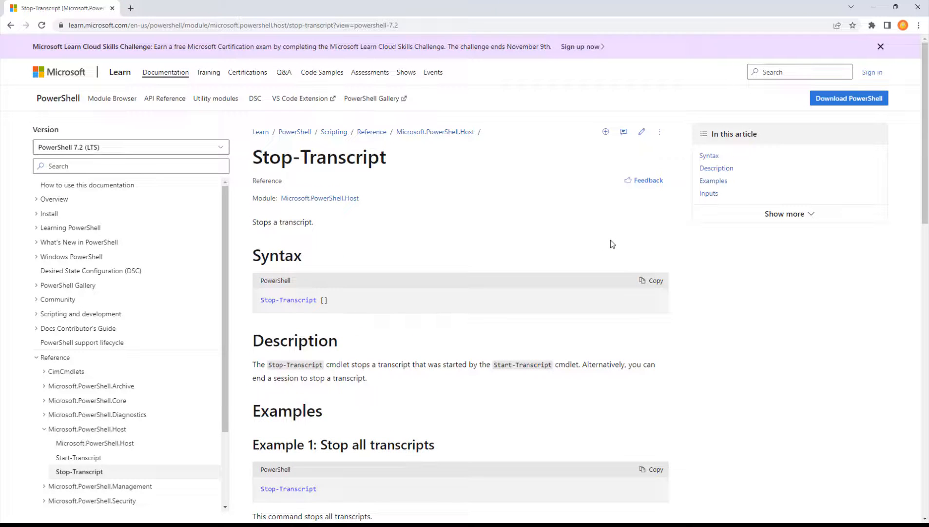
pyautogui.scroll(-3)
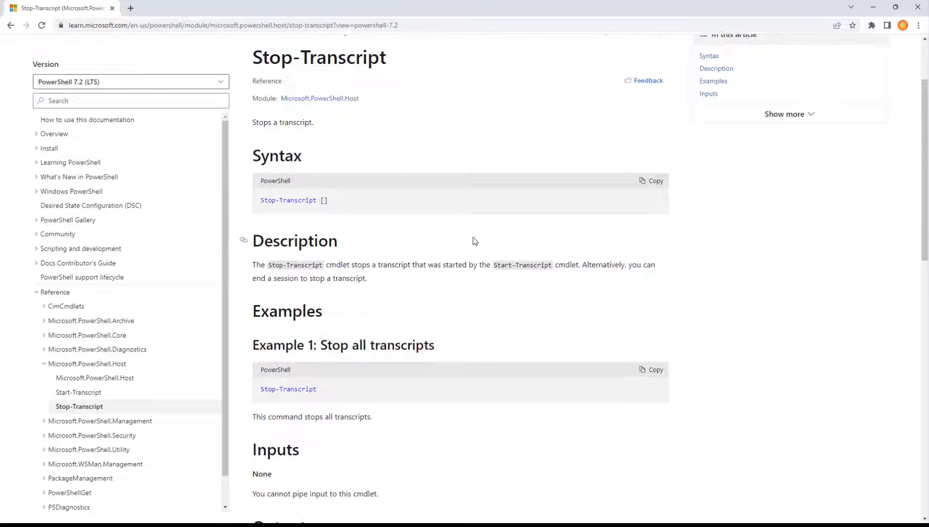
pyautogui.scroll(-3)
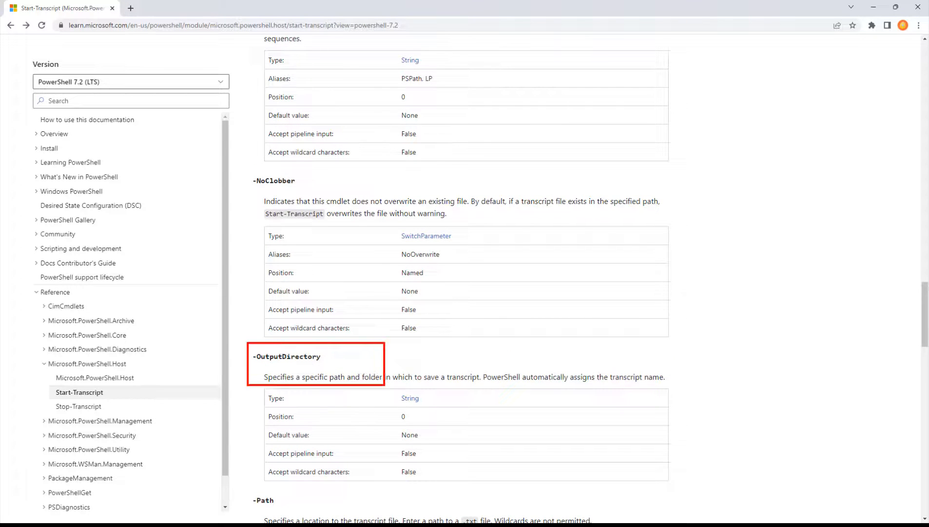
pyautogui.moveTo(514, 312)
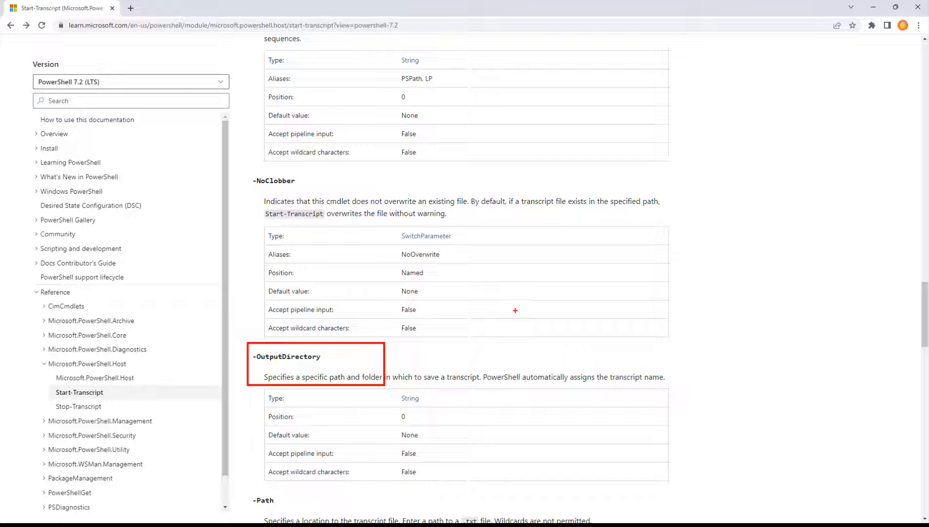
# Bring Example 1's default-settings Start-Transcript code block into view.
pyautogui.scroll(-3)
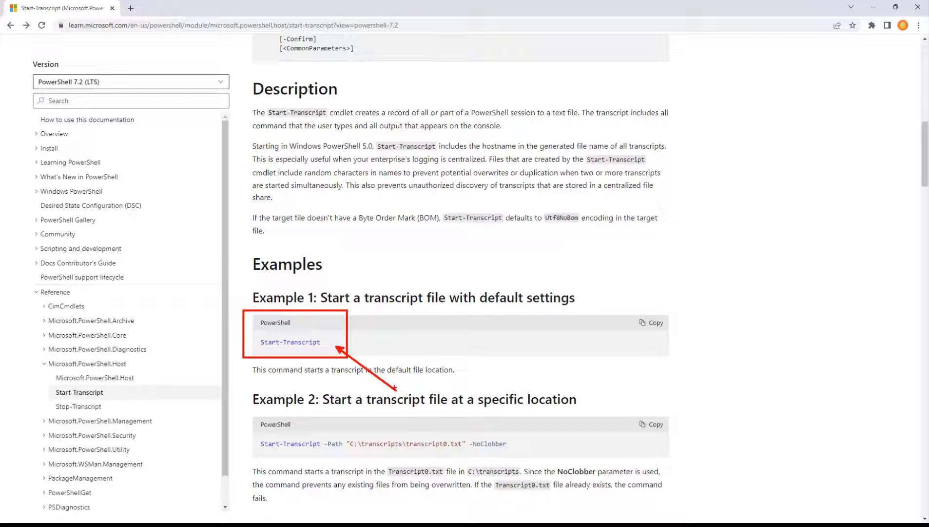
pyautogui.moveTo(390, 379)
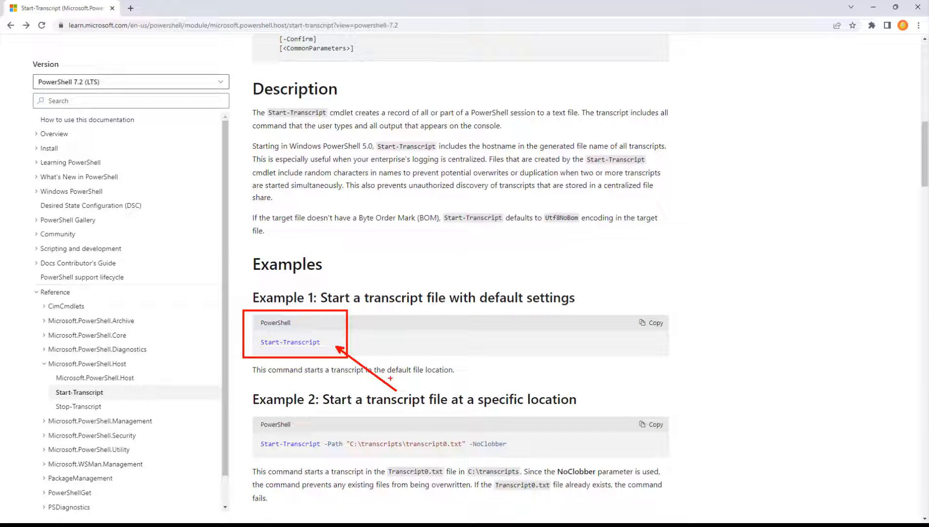